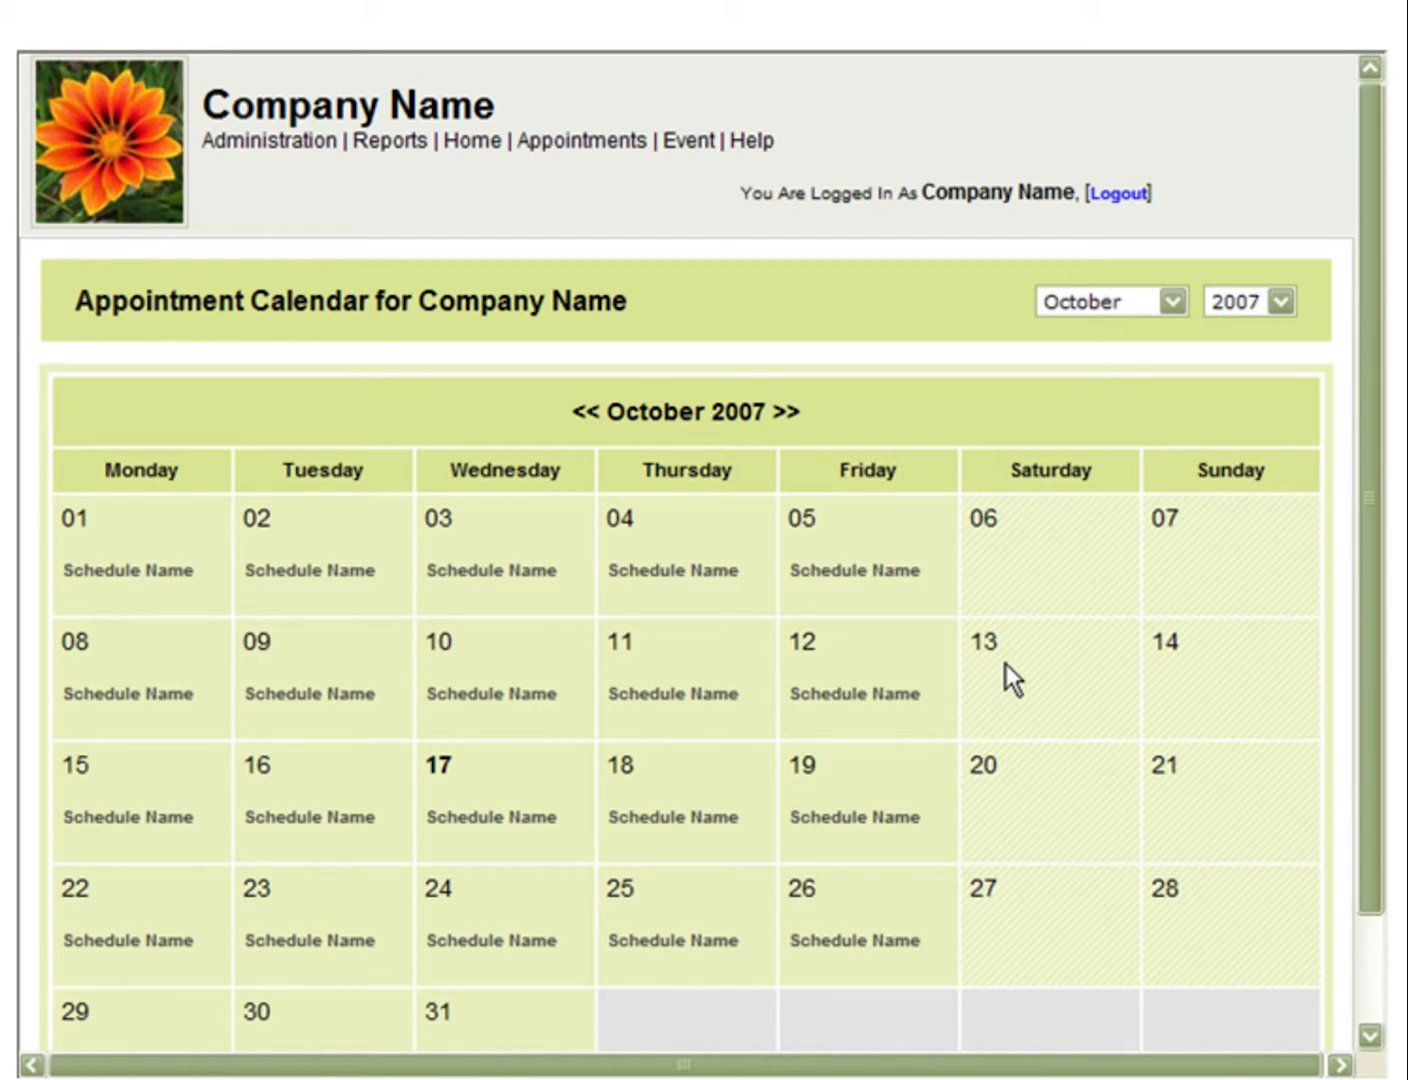
{"action": "mouse_move", "coordinate": [446, 868]}
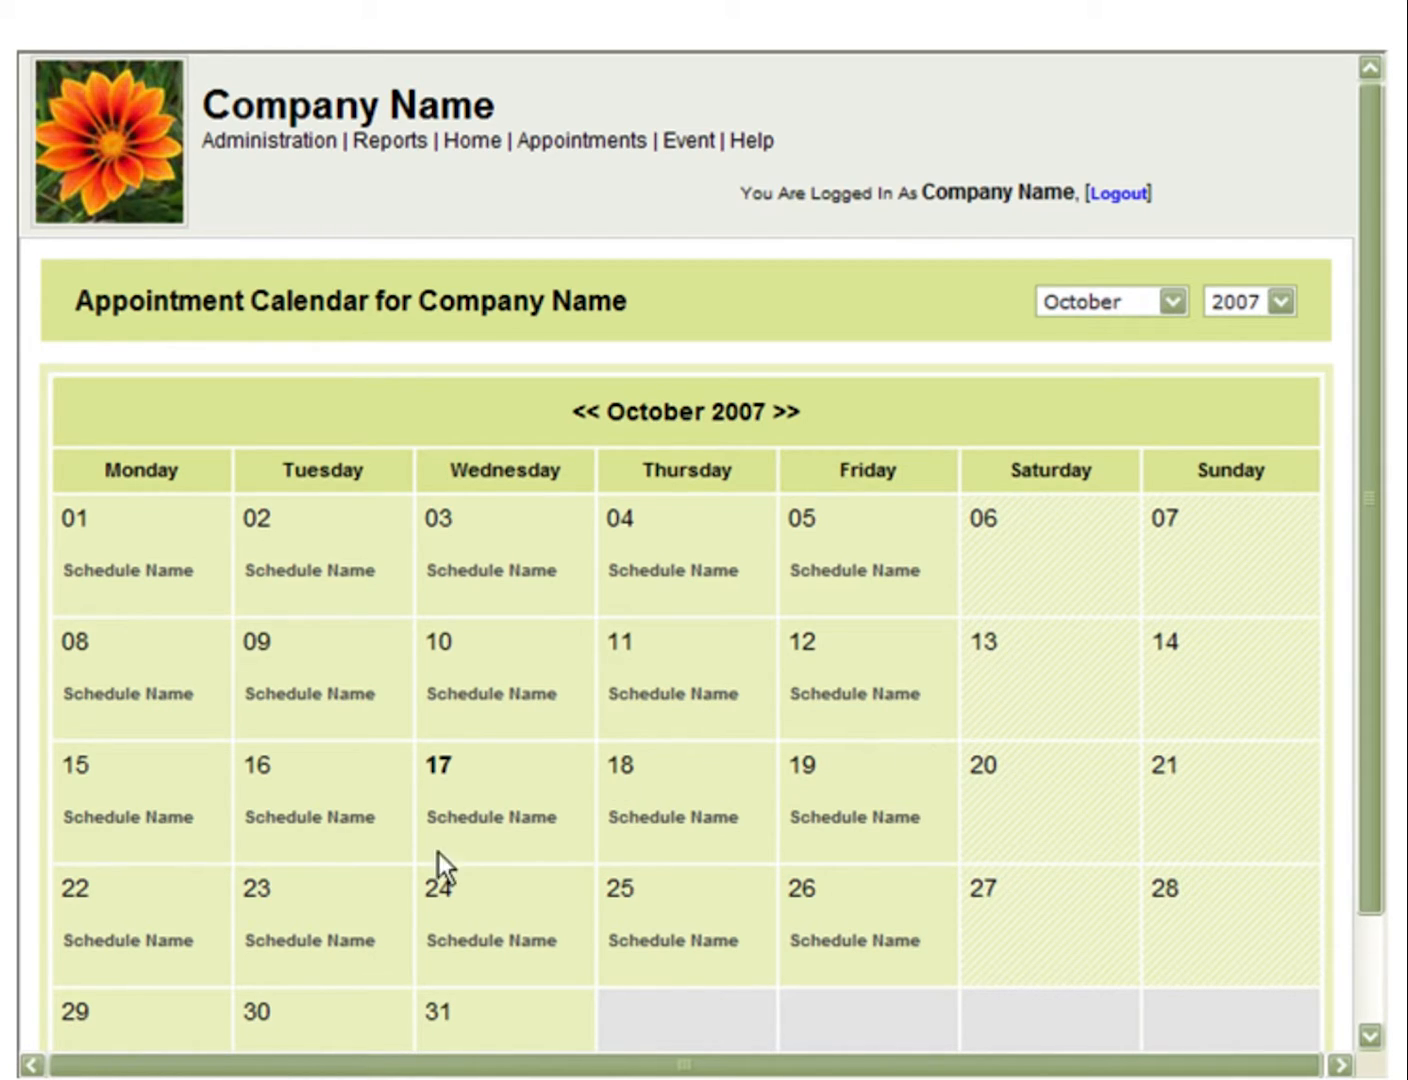
{"action": "mouse_move", "coordinate": [348, 916]}
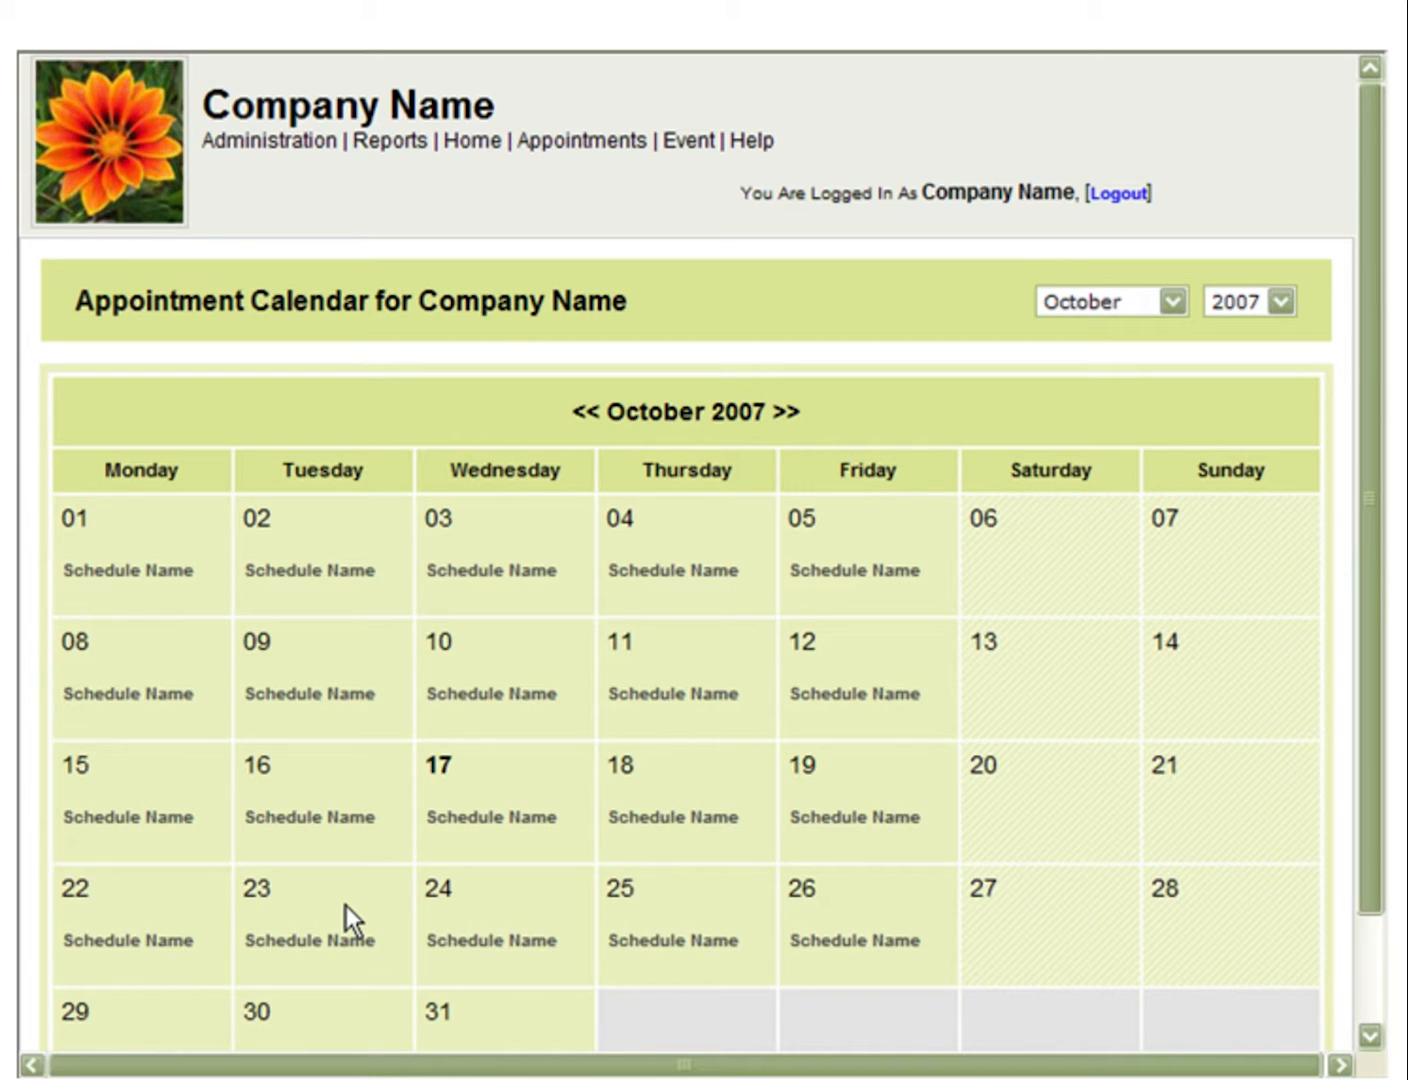
{"action": "mouse_move", "coordinate": [343, 945]}
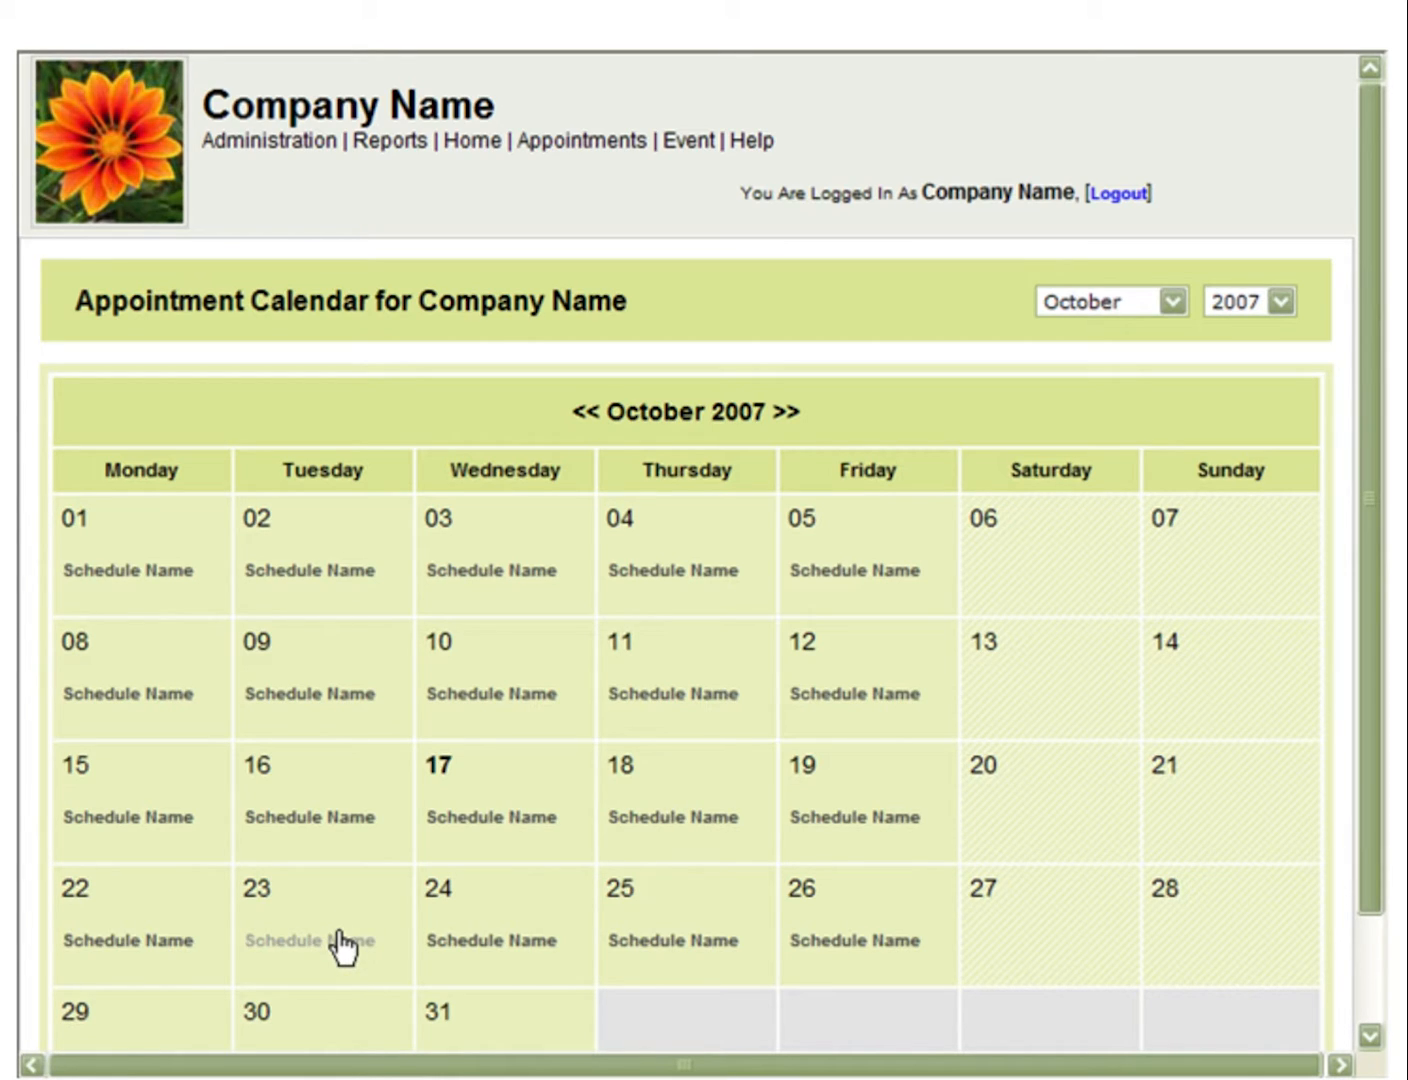
Open the day schedule for Tuesday 23 October 2007 from the calendar
{"action": "left_click", "coordinate": [308, 939]}
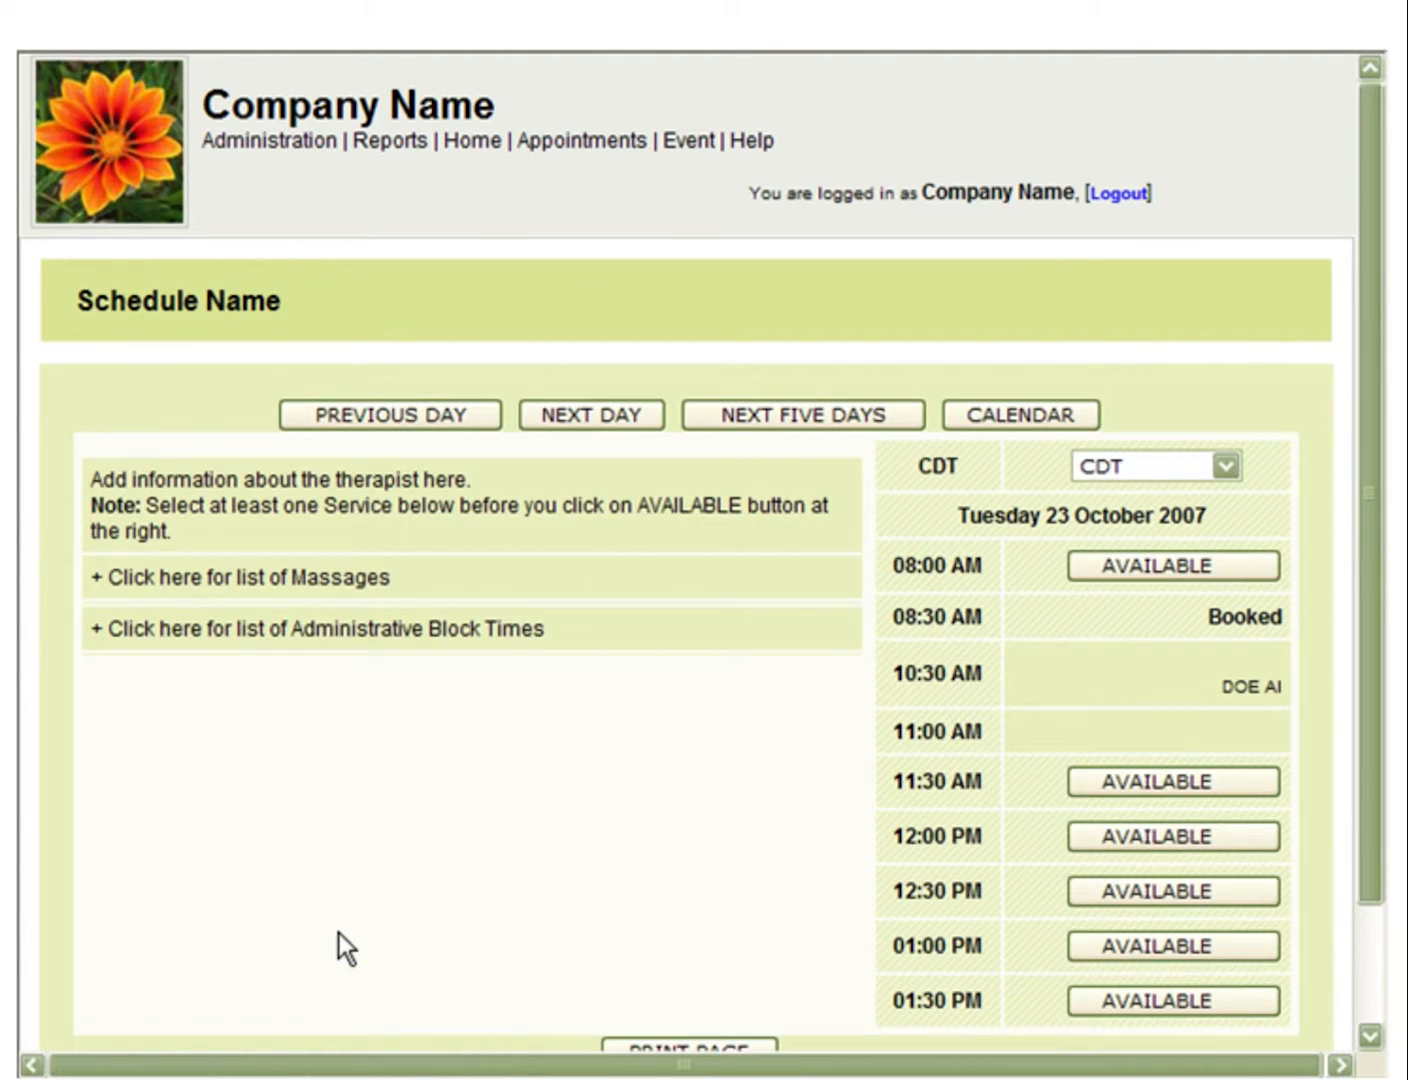
{"action": "mouse_move", "coordinate": [846, 849]}
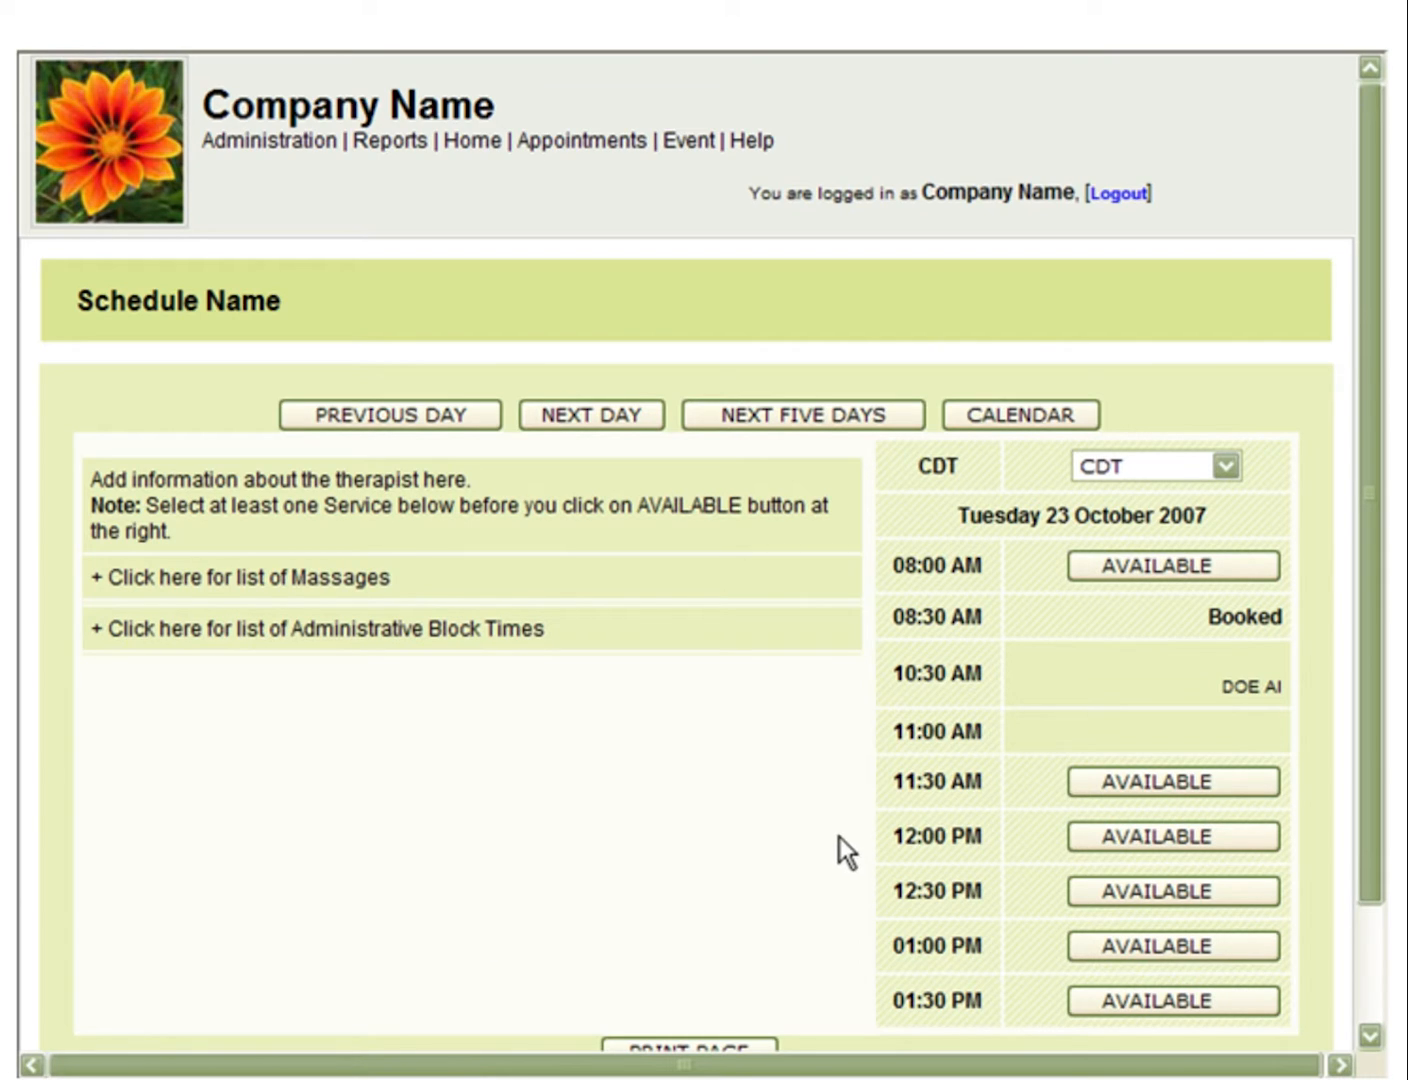
{"action": "mouse_move", "coordinate": [1270, 688]}
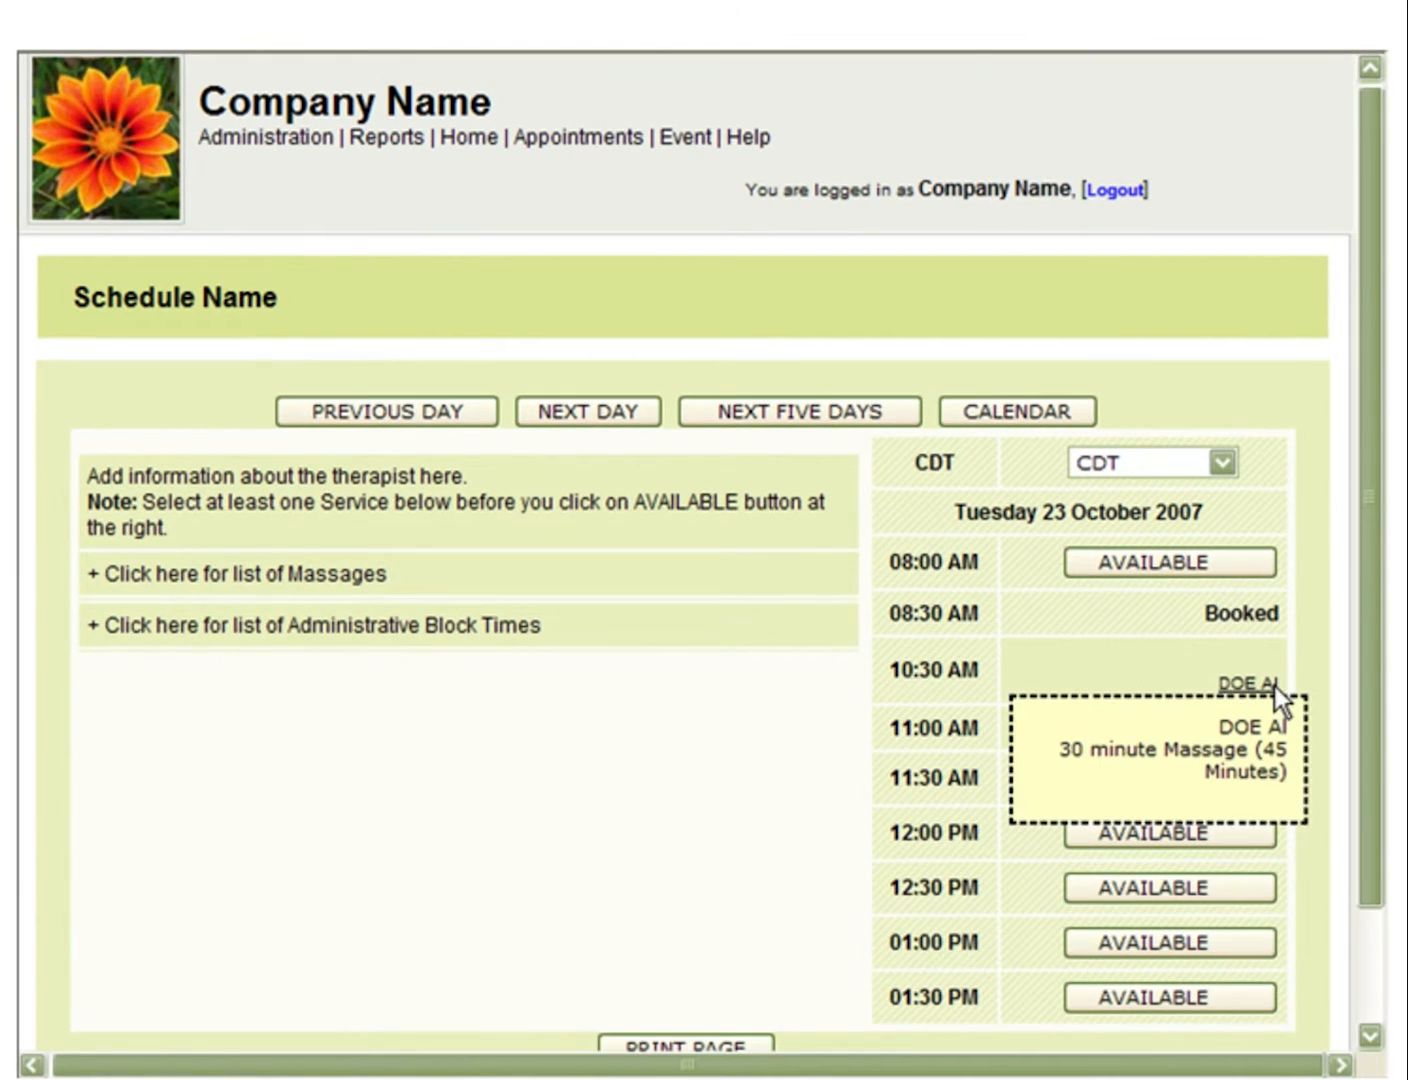
Open the 10:30 AM DOE Al booking in Booking Admin and choose Cancel Booking
{"action": "left_click", "coordinate": [1248, 683]}
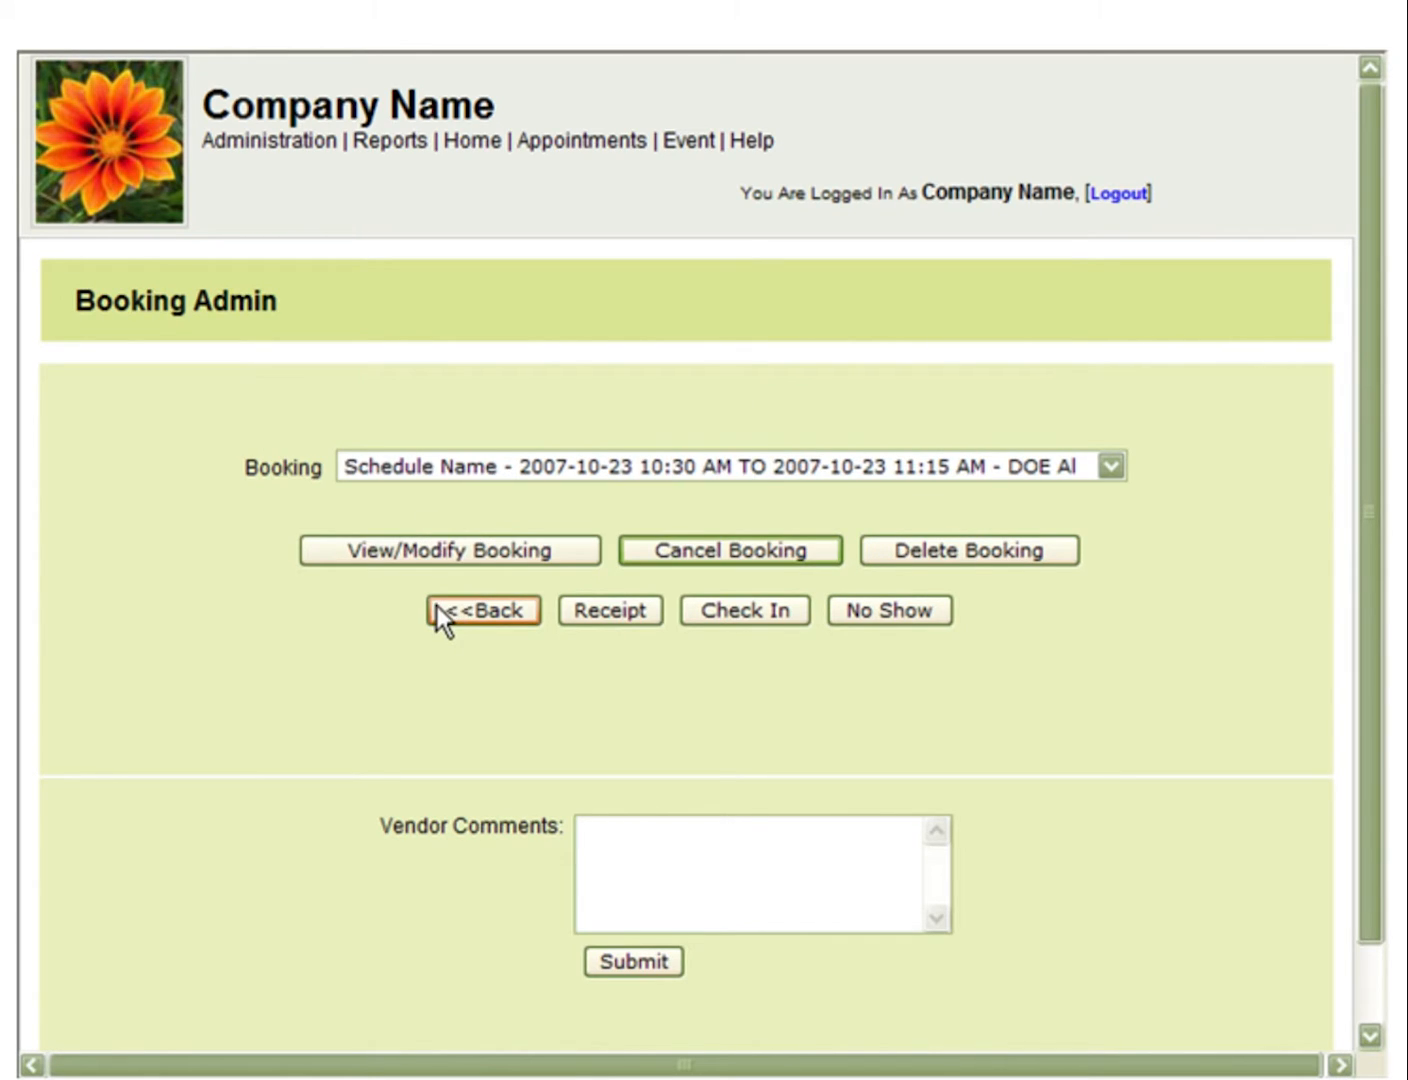
{"action": "left_click", "coordinate": [729, 550]}
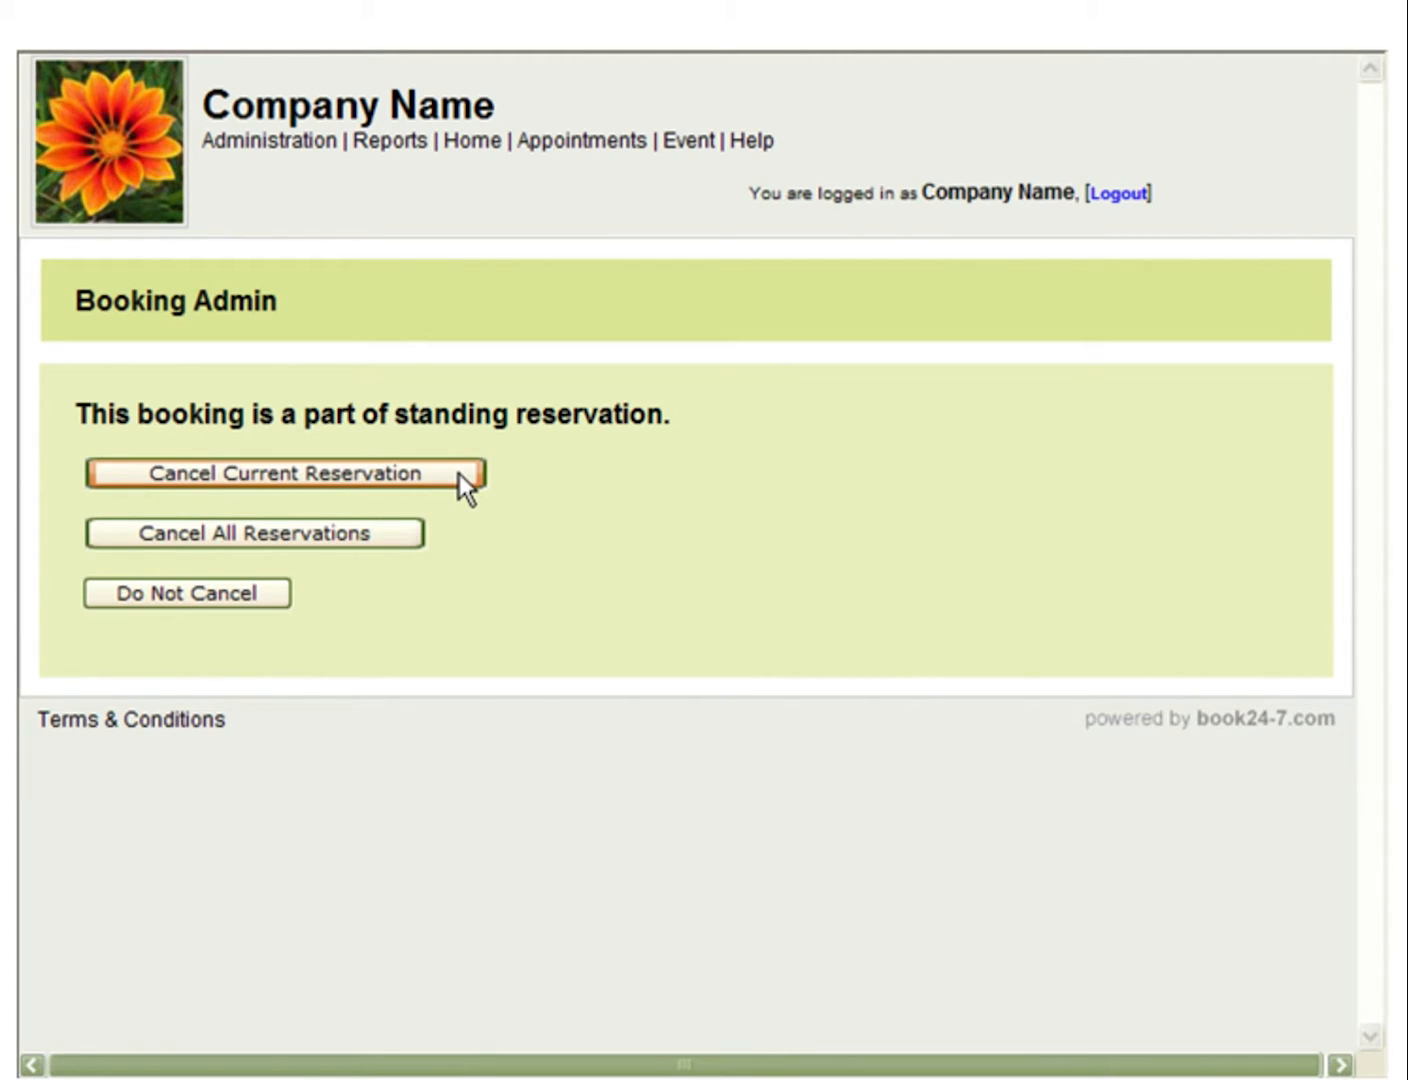
Cancel just the current 23 October occurrence and continue past the confirmation
{"action": "left_click", "coordinate": [287, 473]}
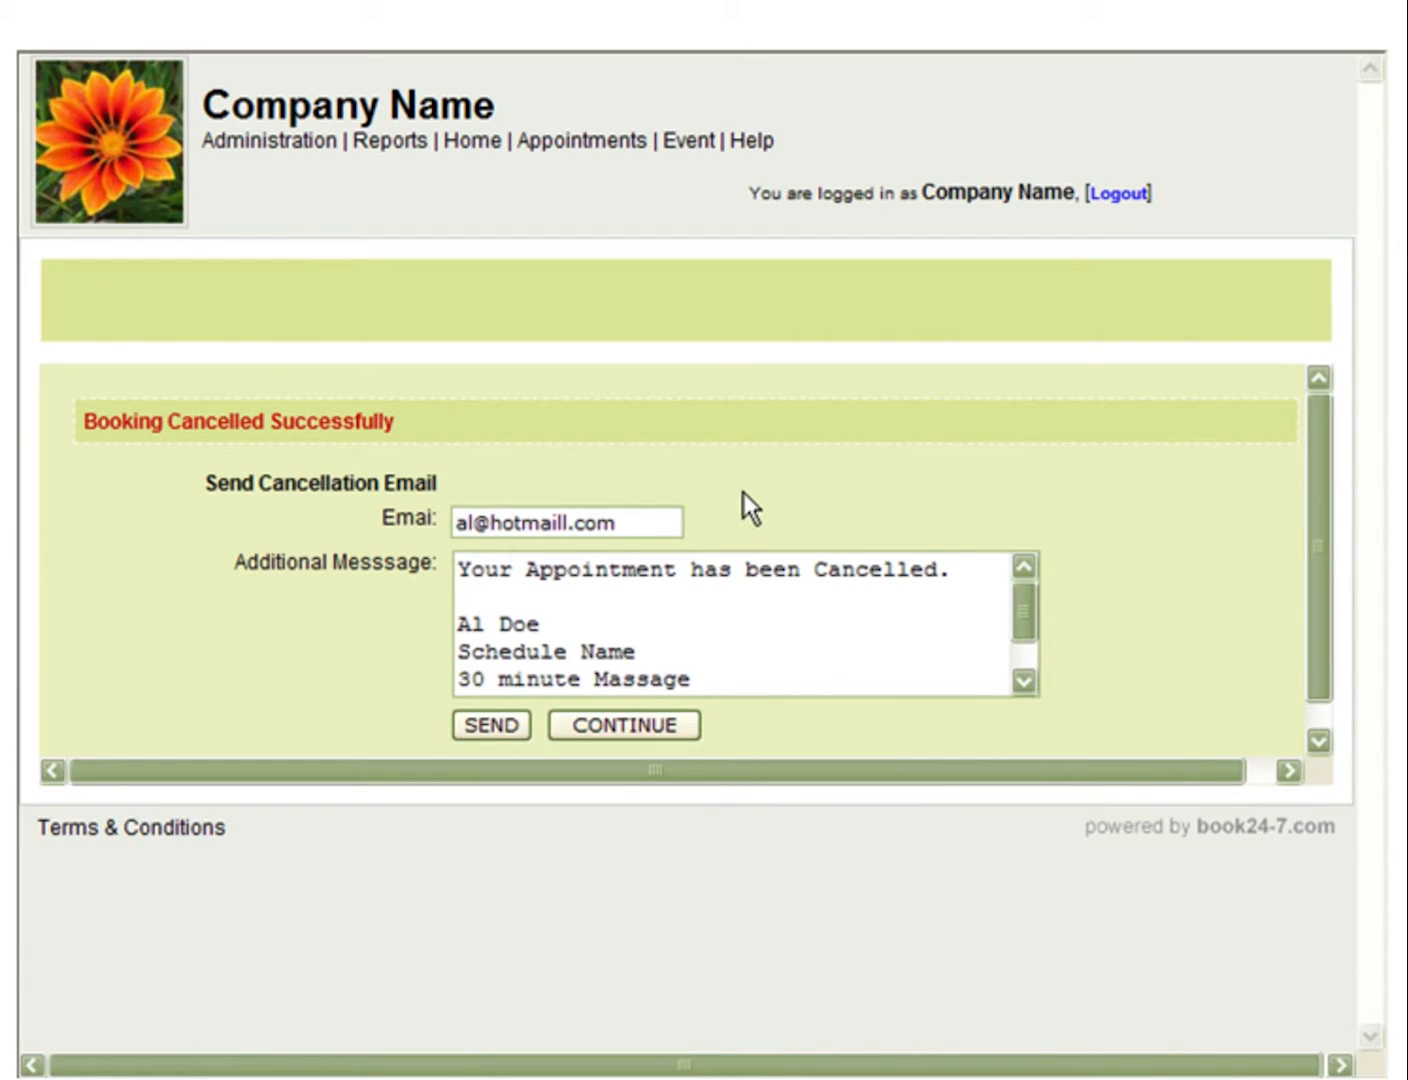
{"action": "mouse_move", "coordinate": [750, 505]}
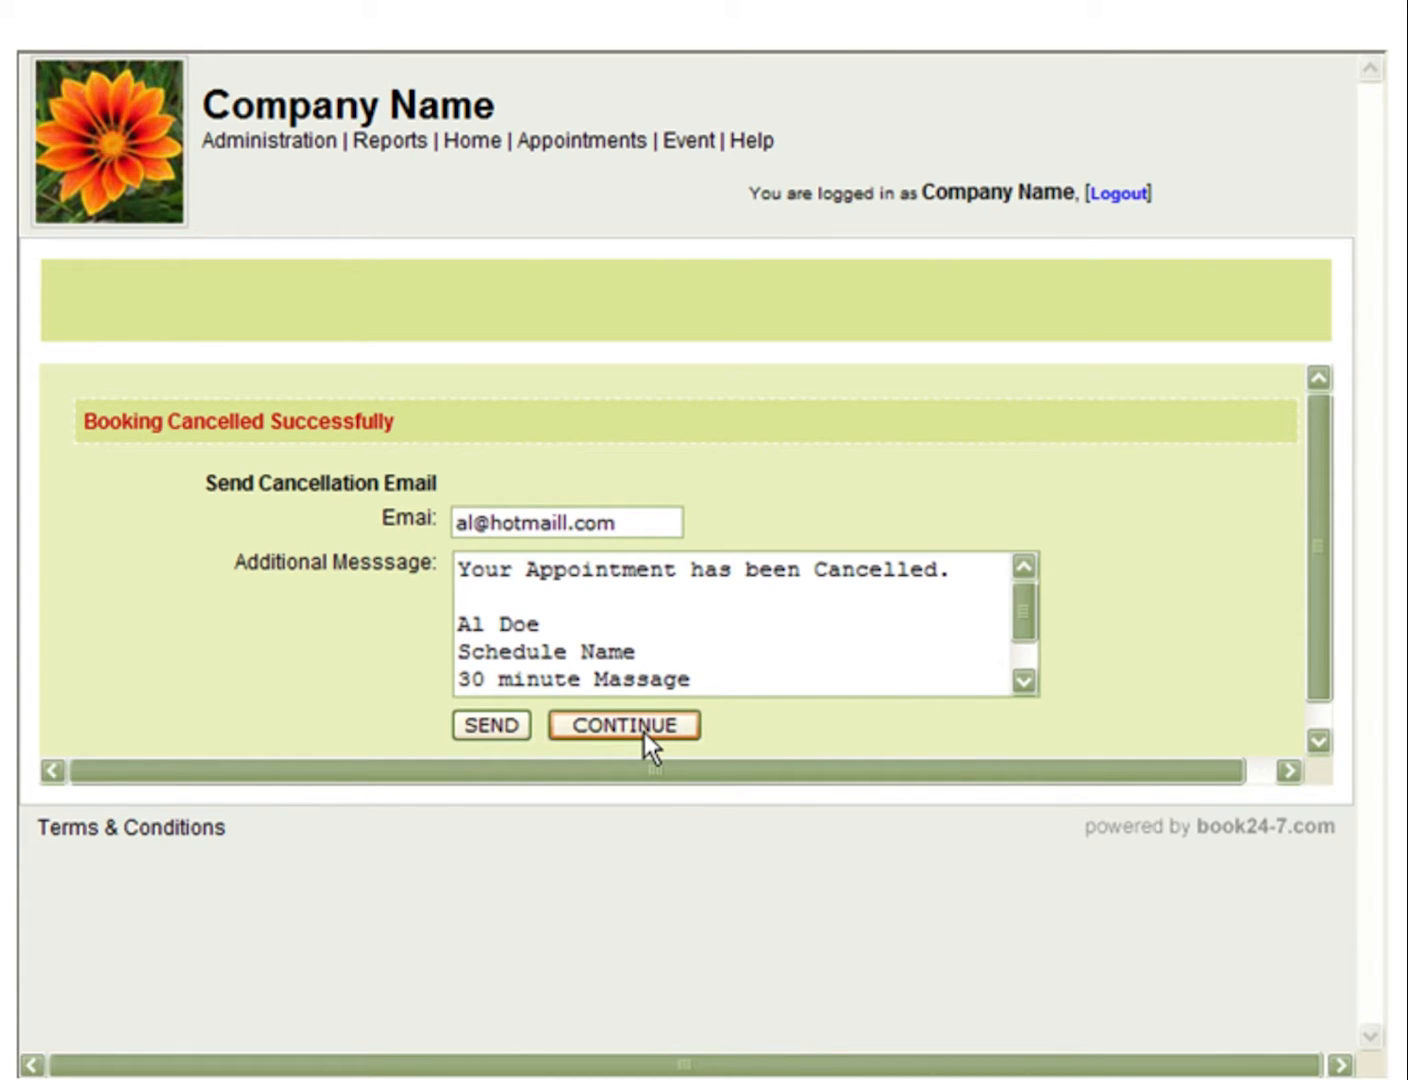
{"action": "left_click", "coordinate": [623, 725]}
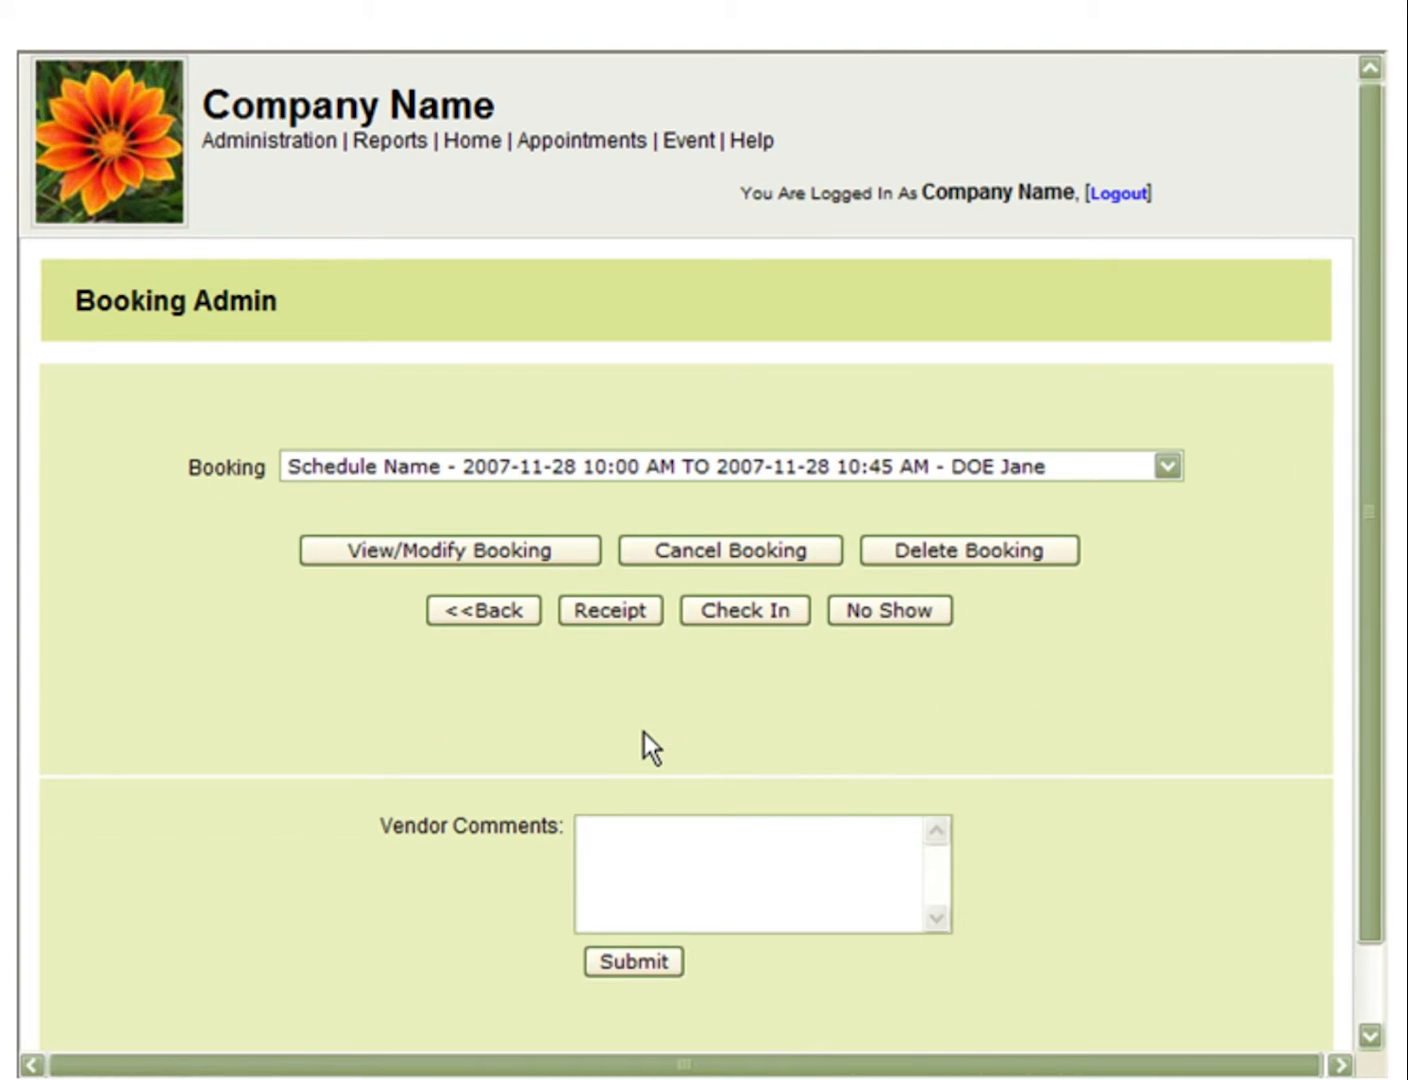
{"action": "mouse_move", "coordinate": [310, 213]}
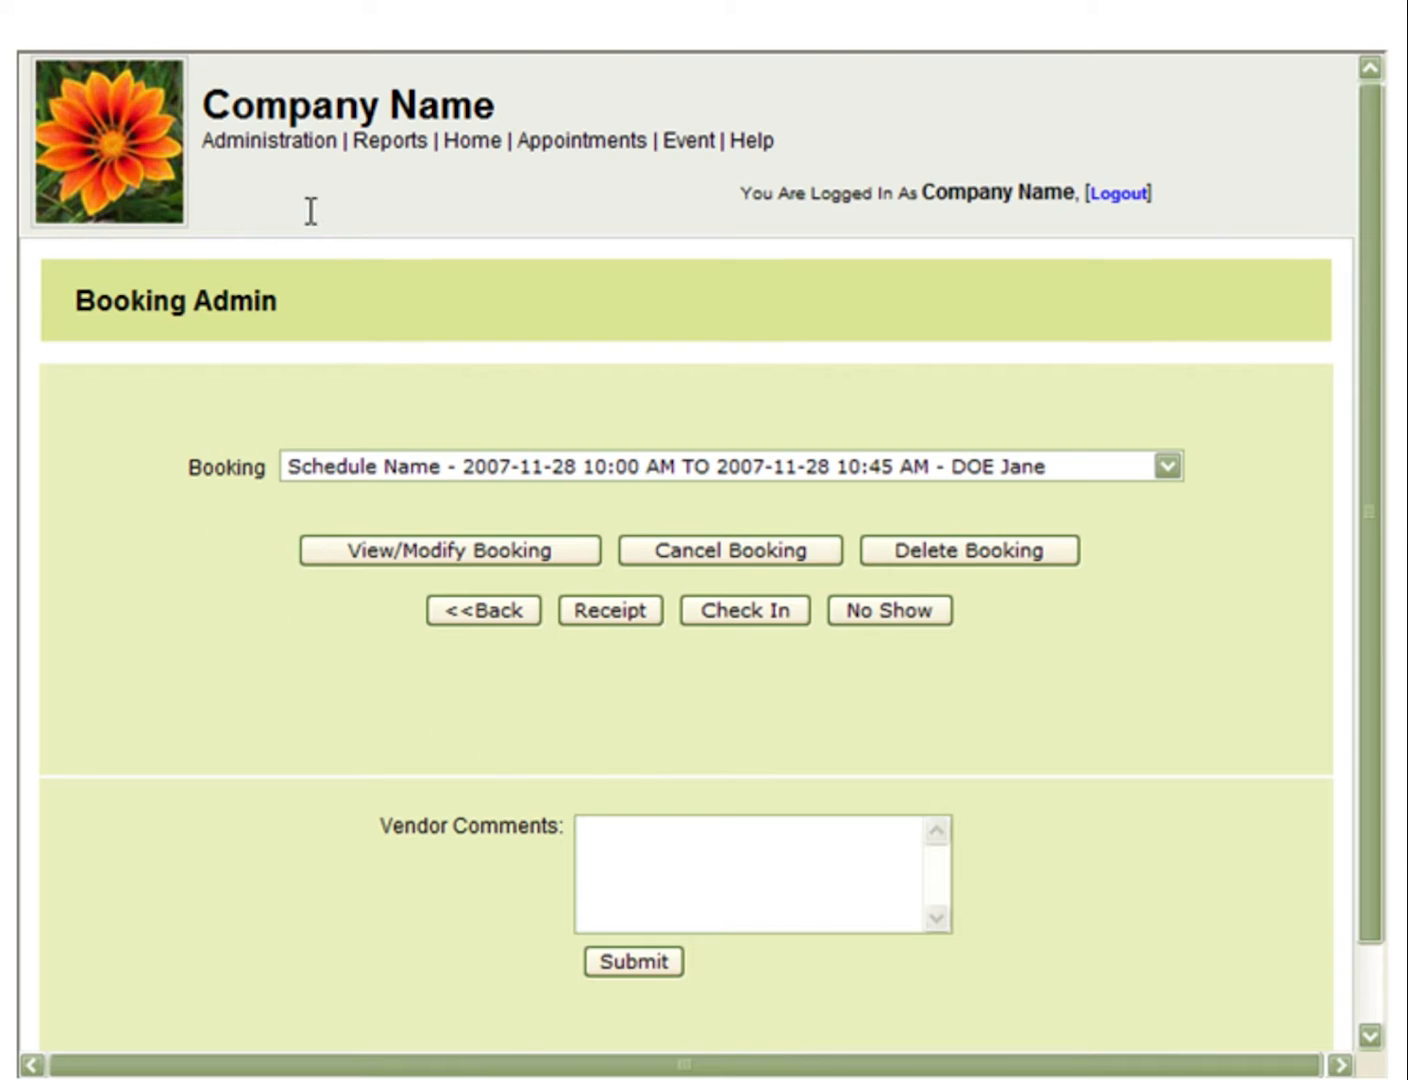
Go to Administration > Standing Reservation > View Standing Reservations
{"action": "left_click", "coordinate": [268, 140]}
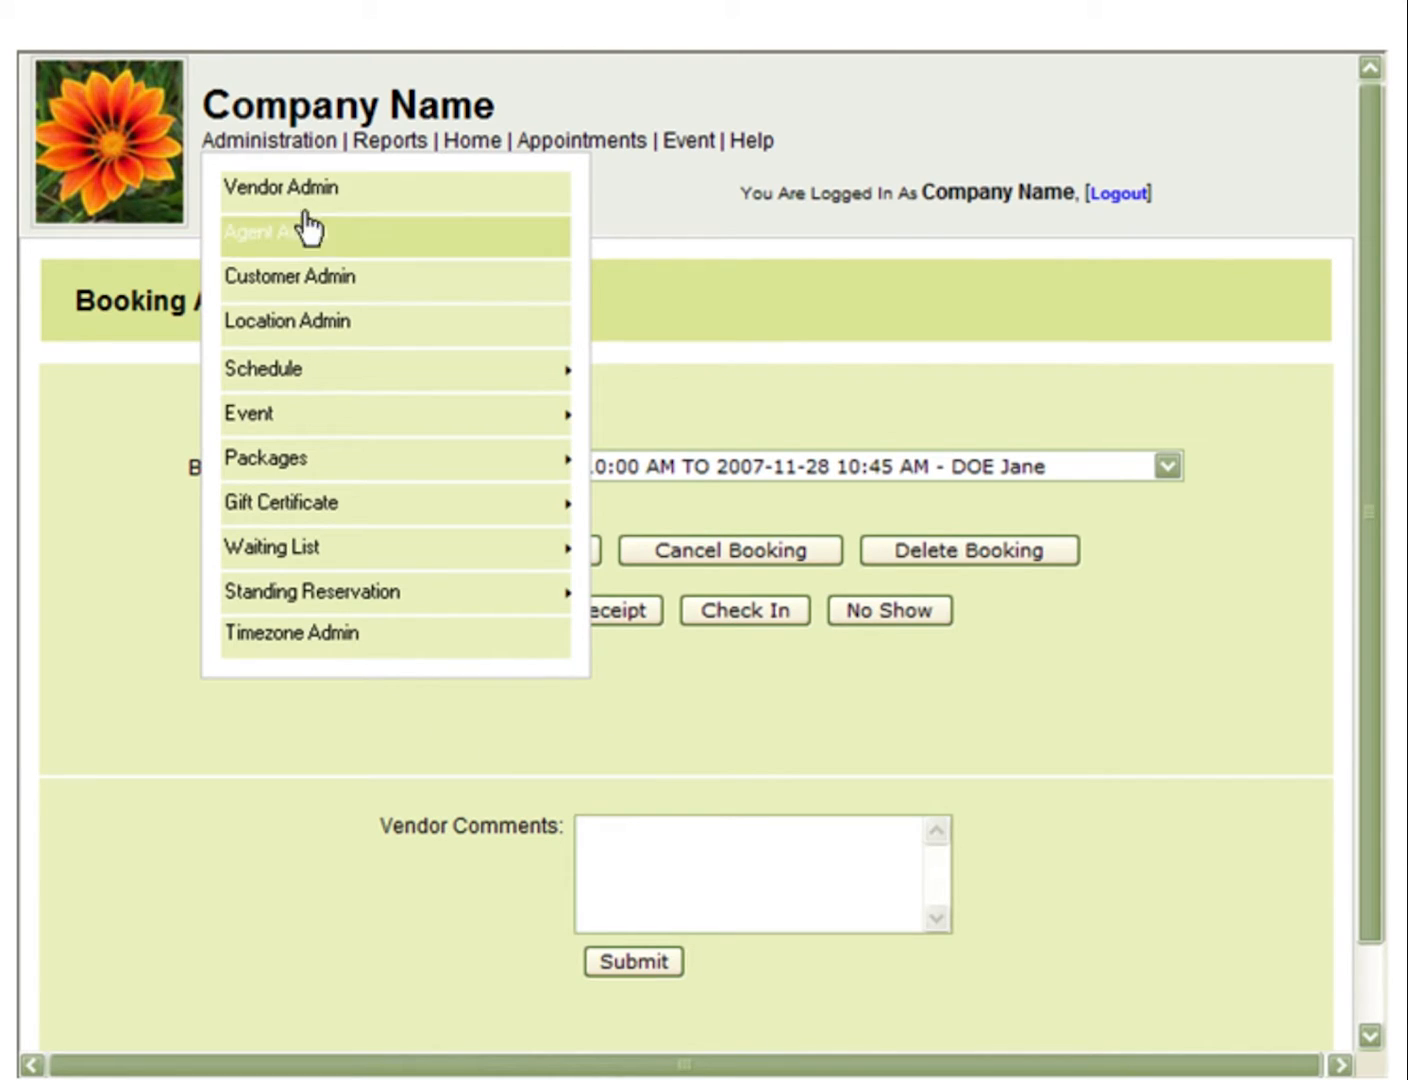
{"action": "mouse_move", "coordinate": [650, 590]}
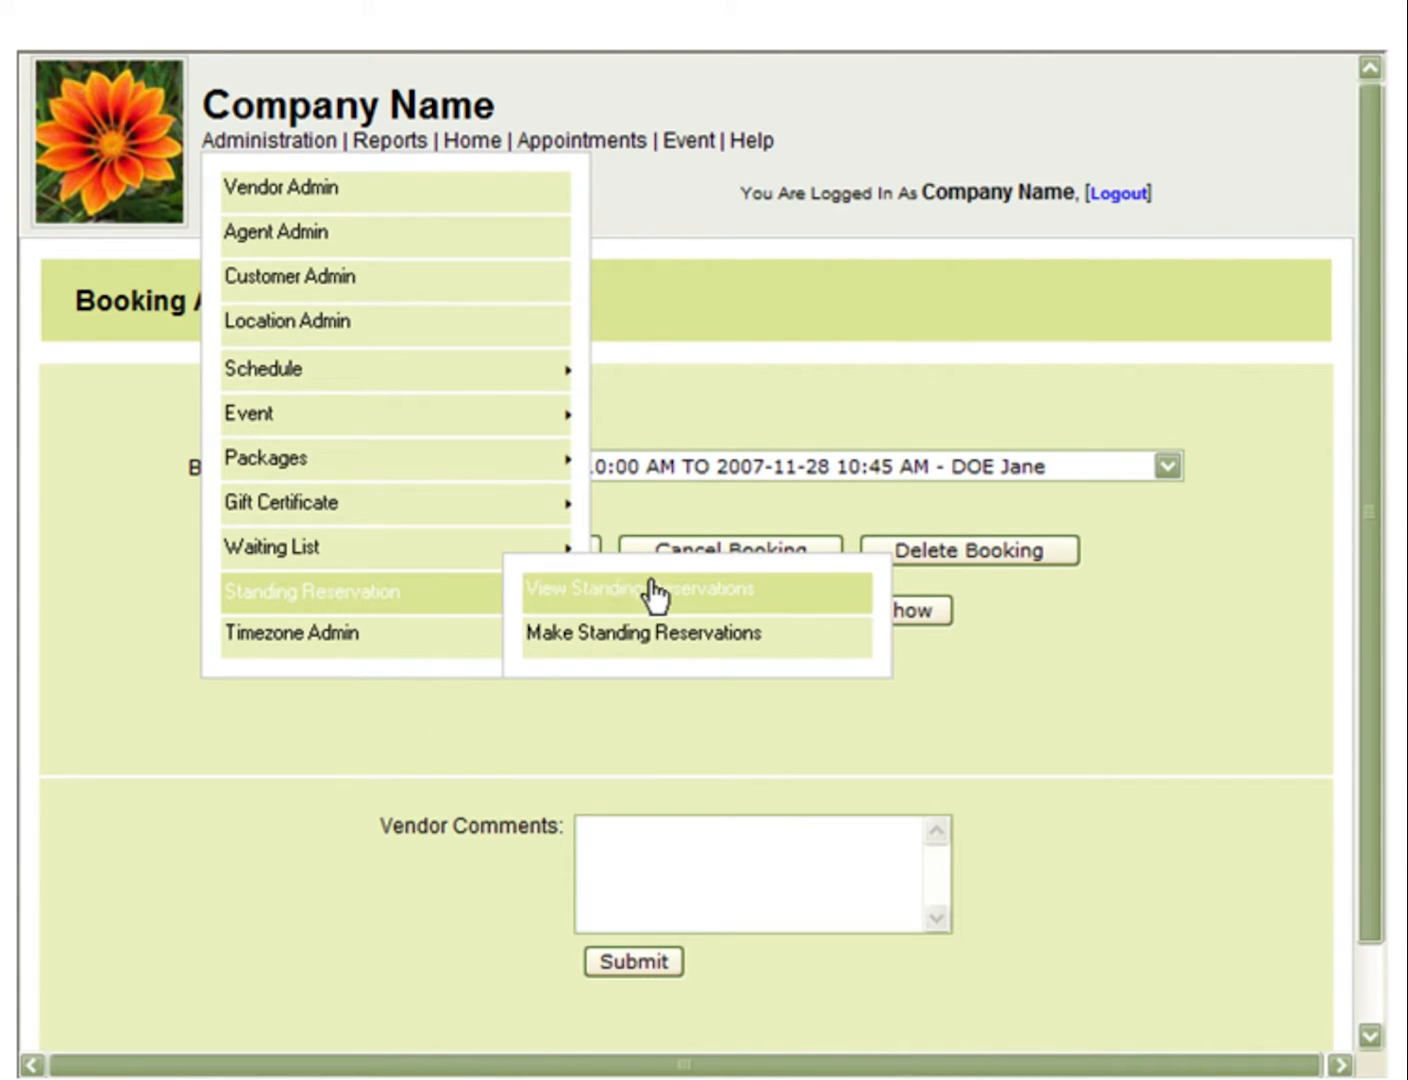
{"action": "left_click", "coordinate": [650, 589]}
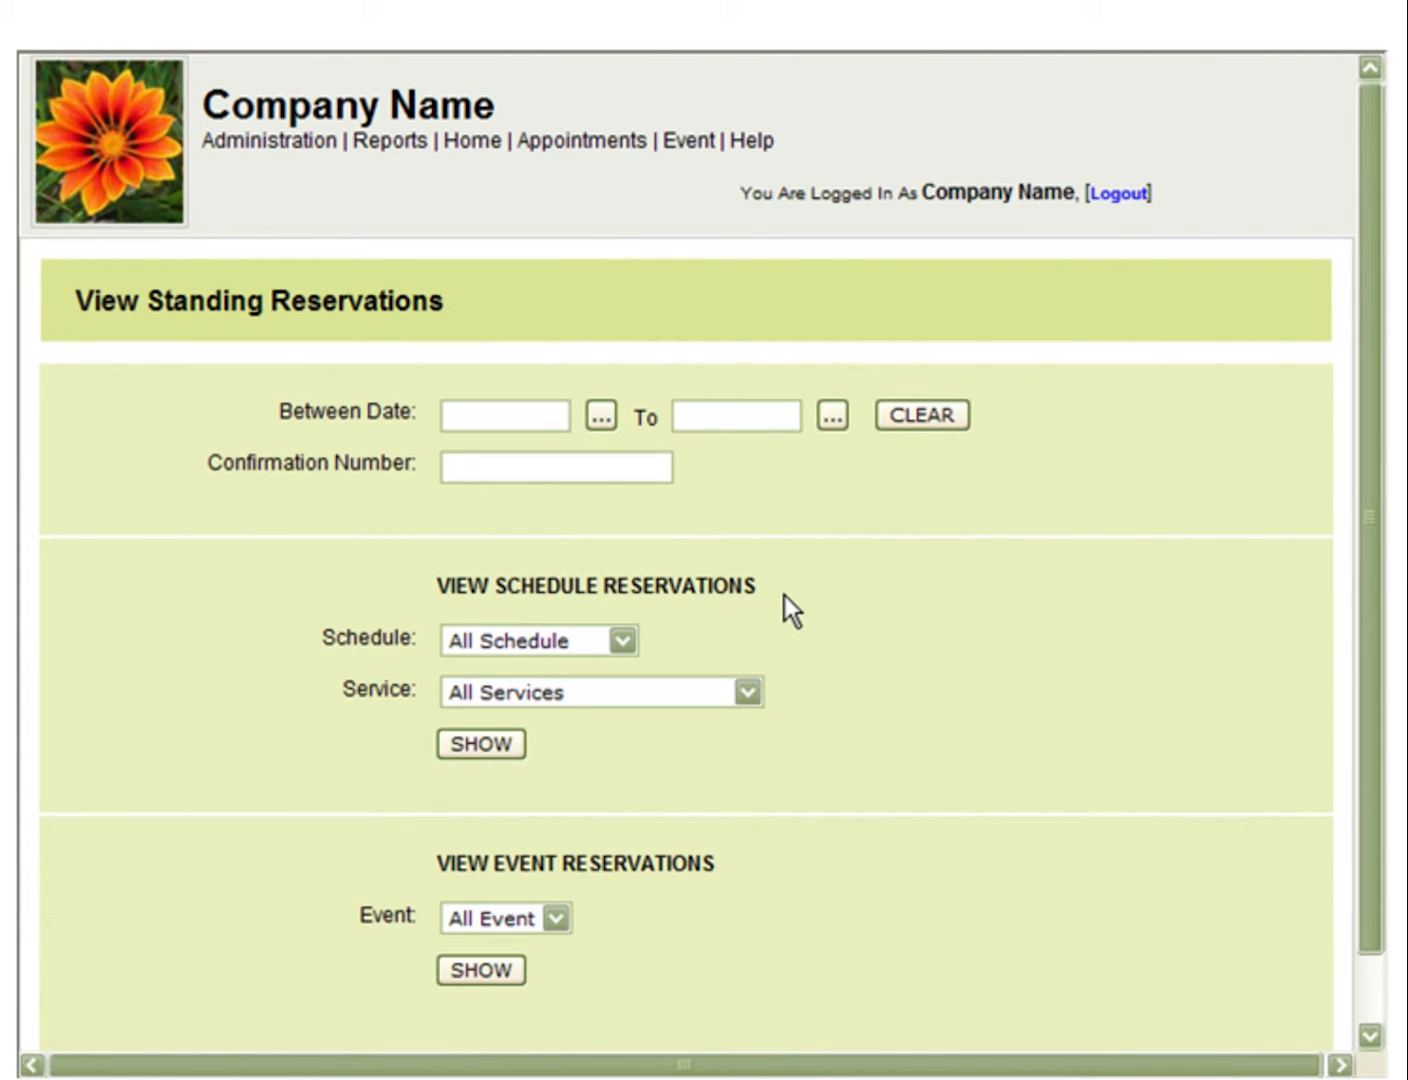
{"action": "mouse_move", "coordinate": [717, 446]}
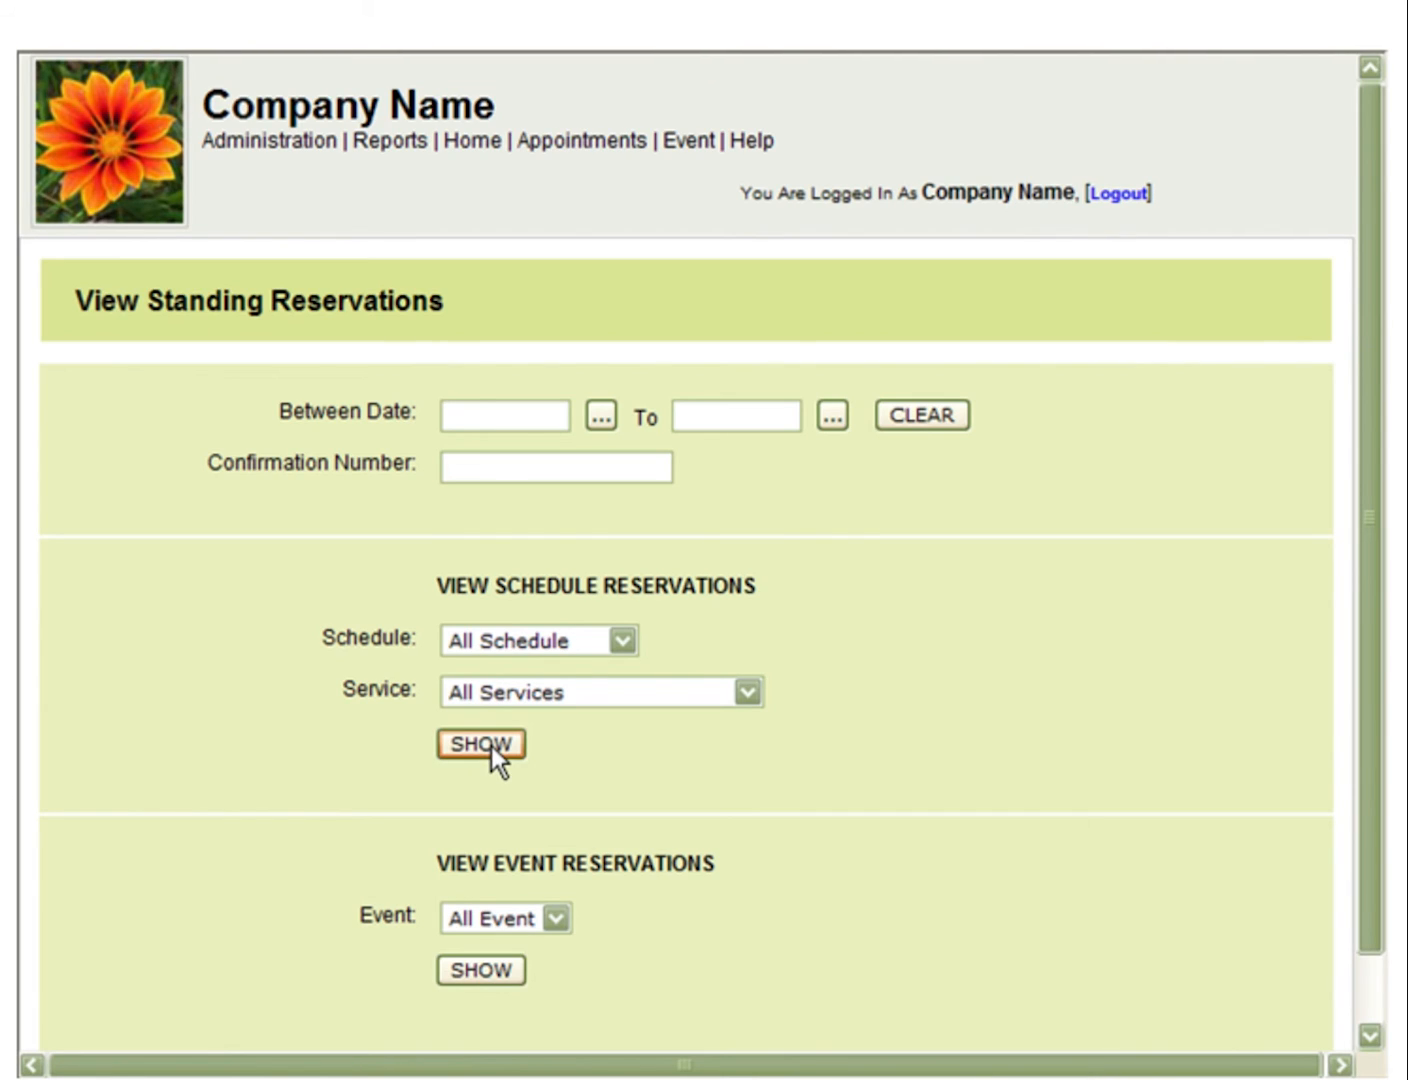
Show the DOE Jane and DOE Al standing reservations and press DELETE on one
{"action": "left_click", "coordinate": [481, 744]}
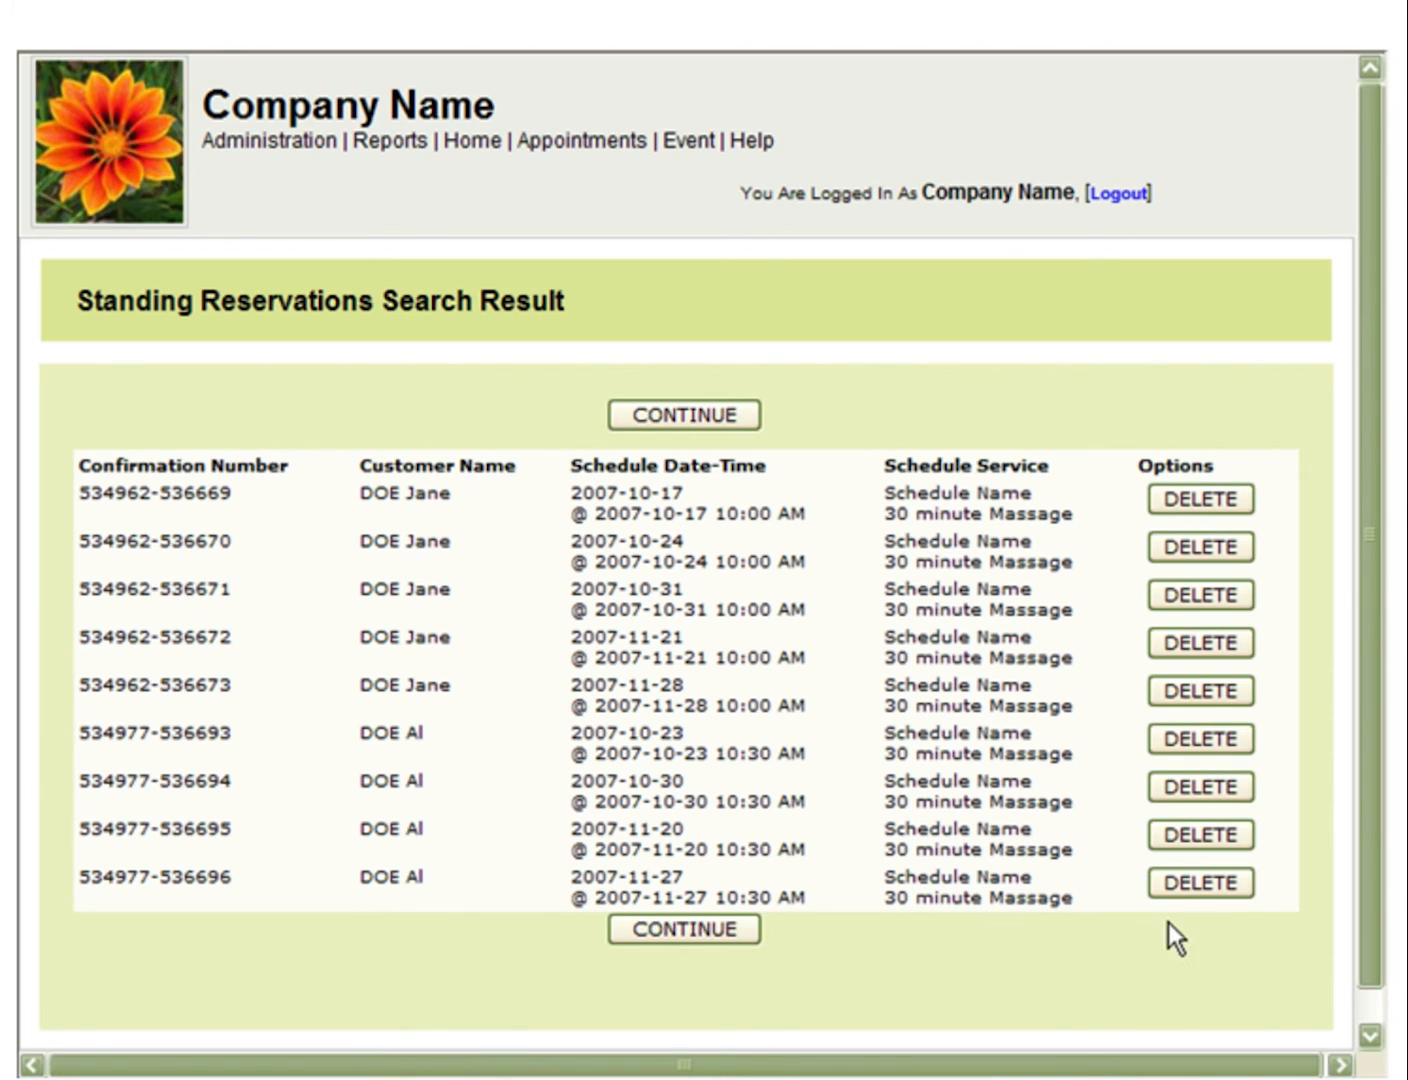
{"action": "left_click", "coordinate": [1199, 498]}
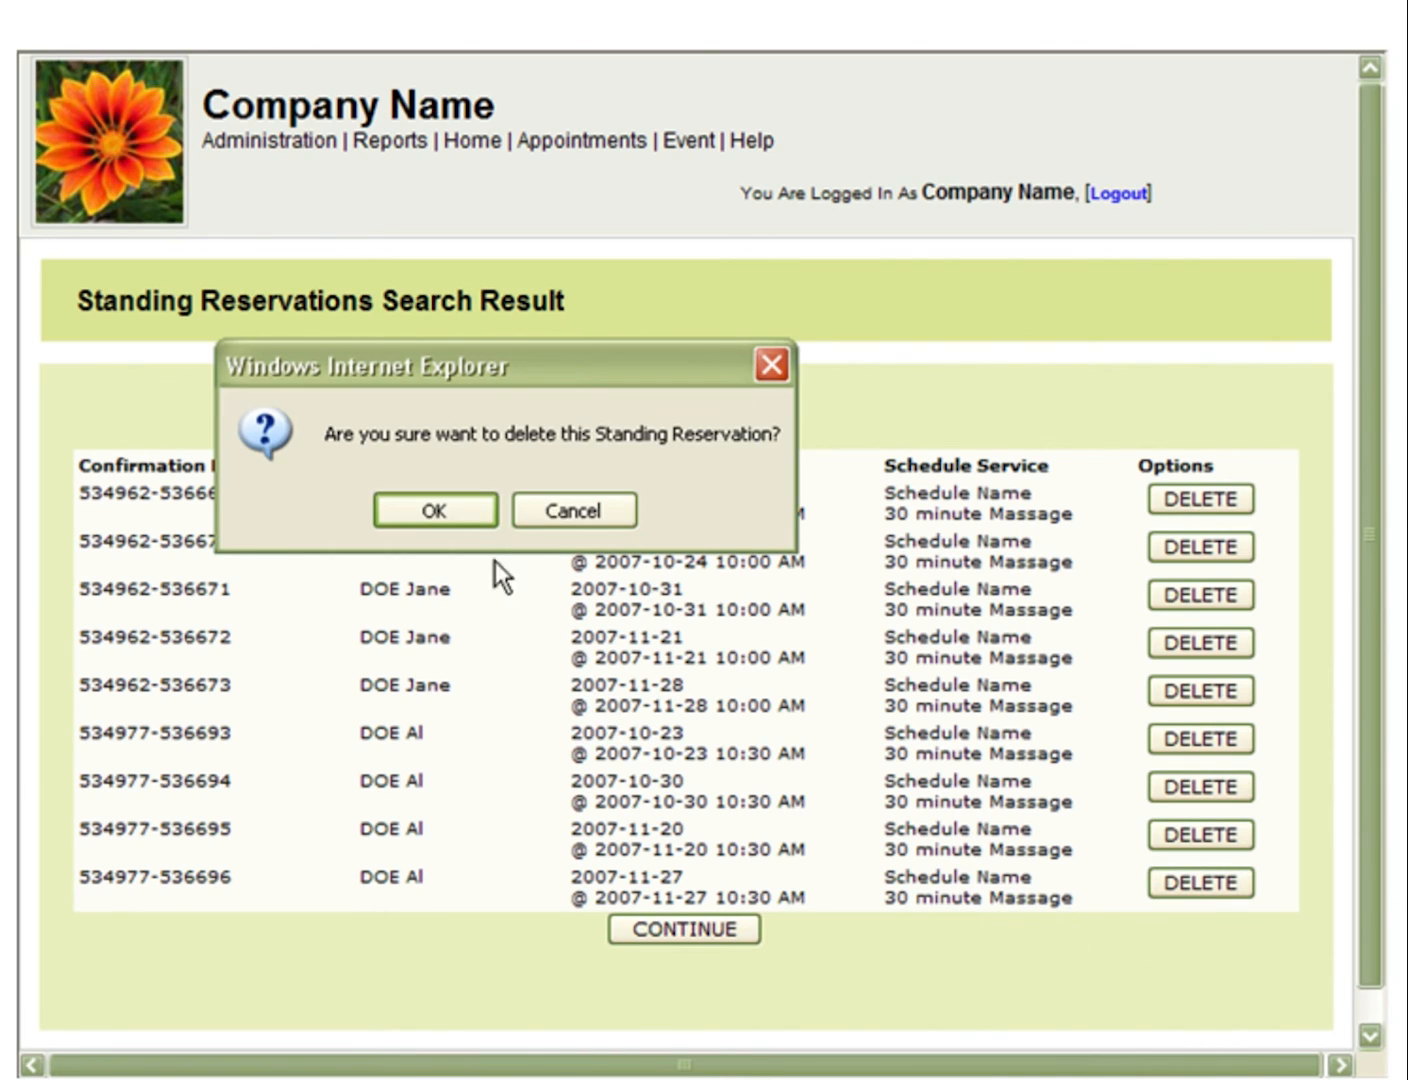